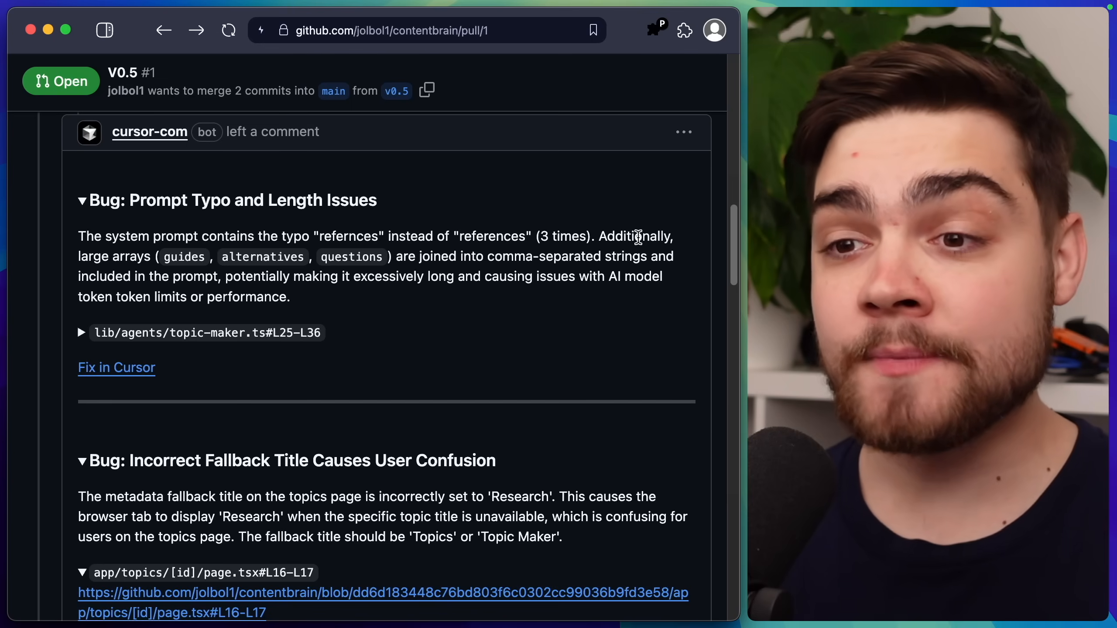
- Hand the reported prompt typo bug in topic-maker.ts to Cursor as a prefilled 'Fix this bug' chat
double_click(555, 276)
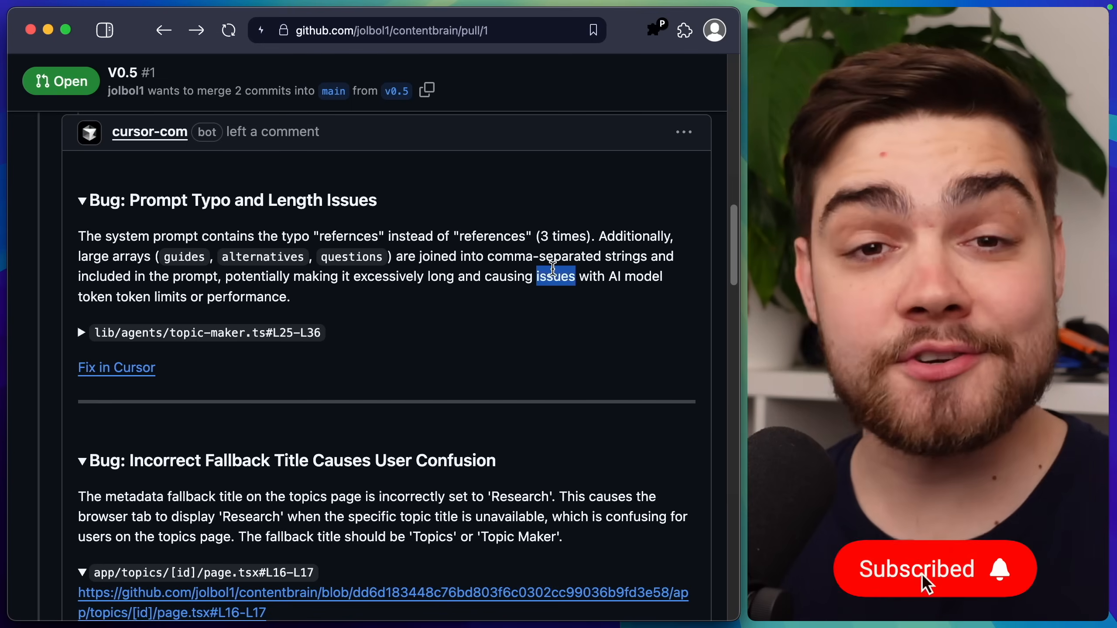
mouse_move(320, 348)
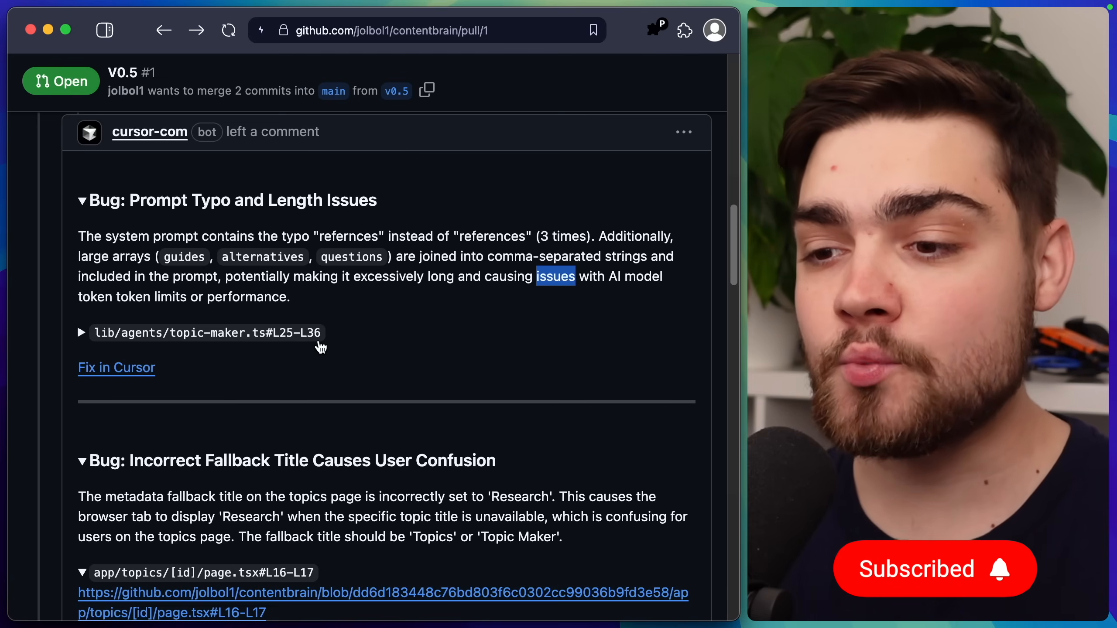
mouse_move(291, 477)
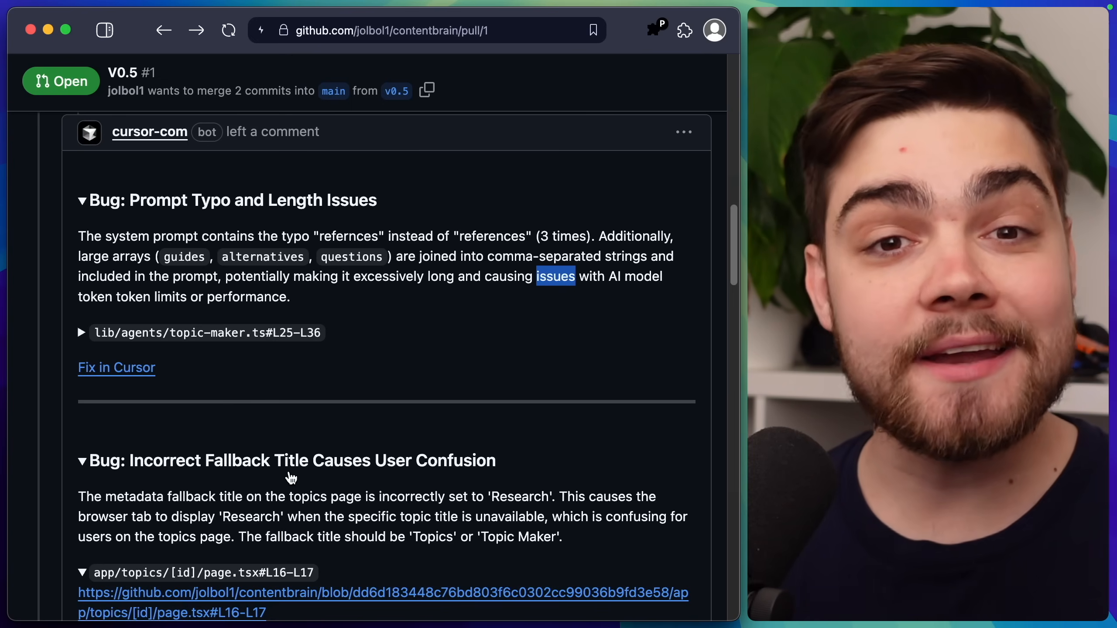
mouse_move(116, 368)
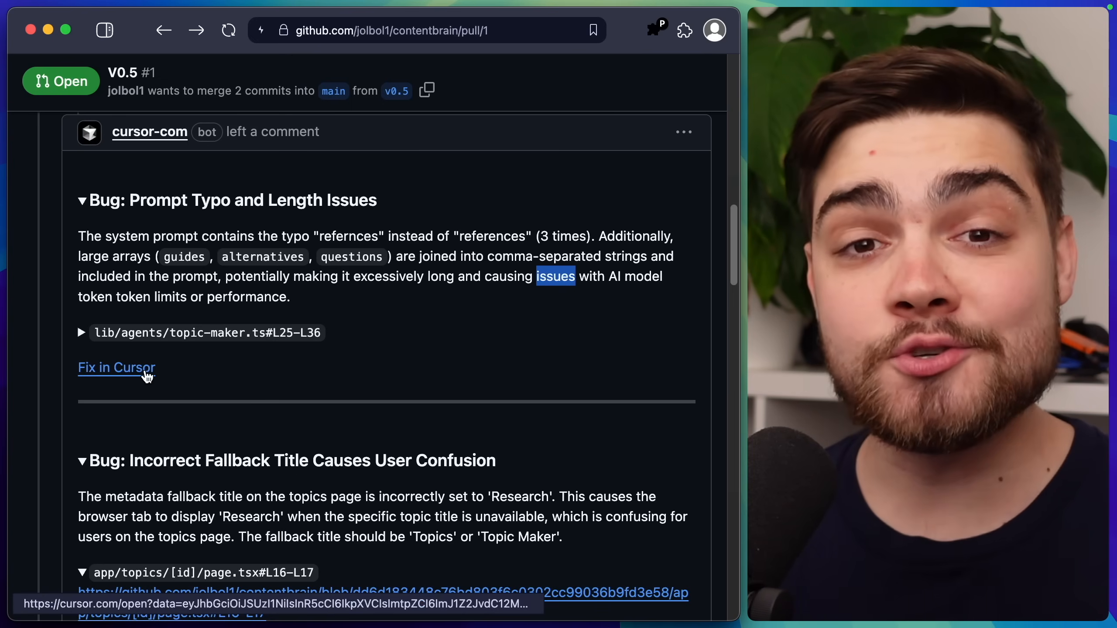
click(115, 367)
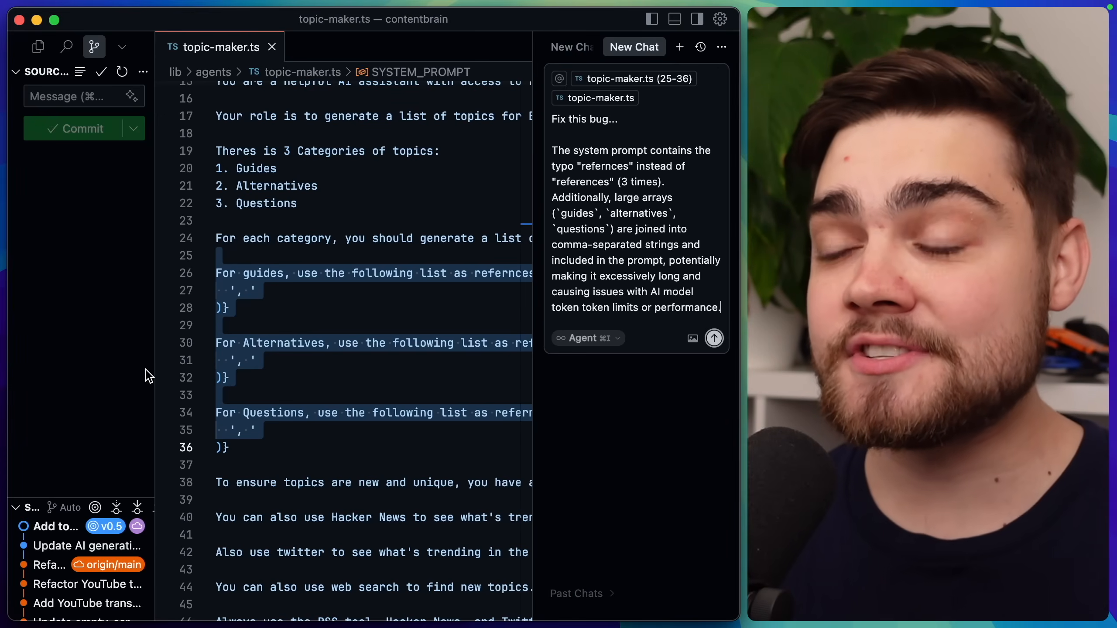
double_click(617, 244)
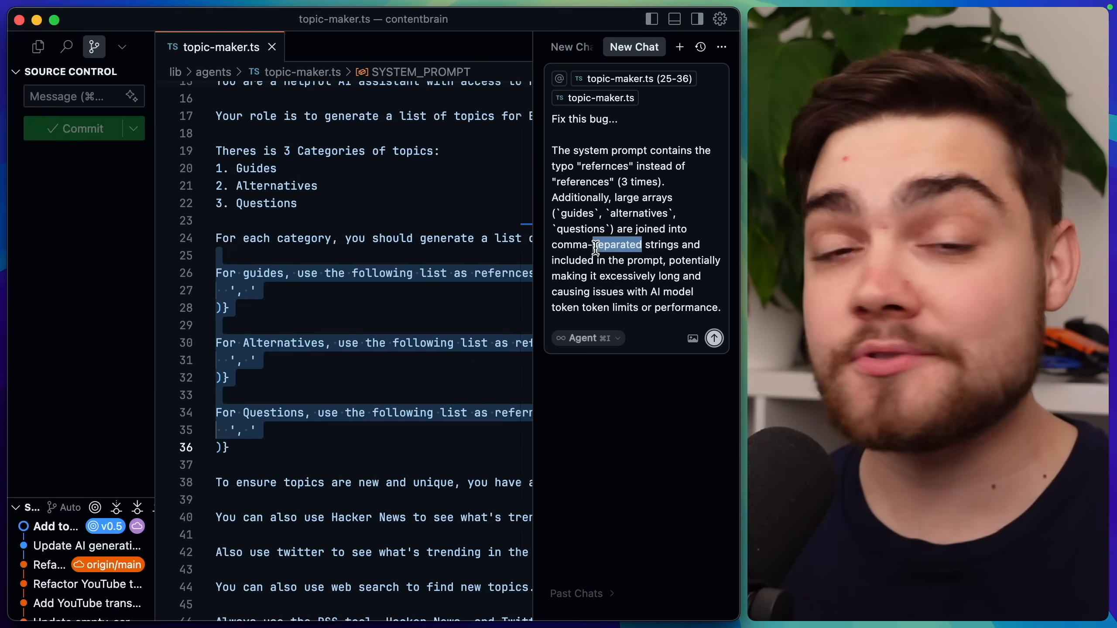
mouse_move(627, 79)
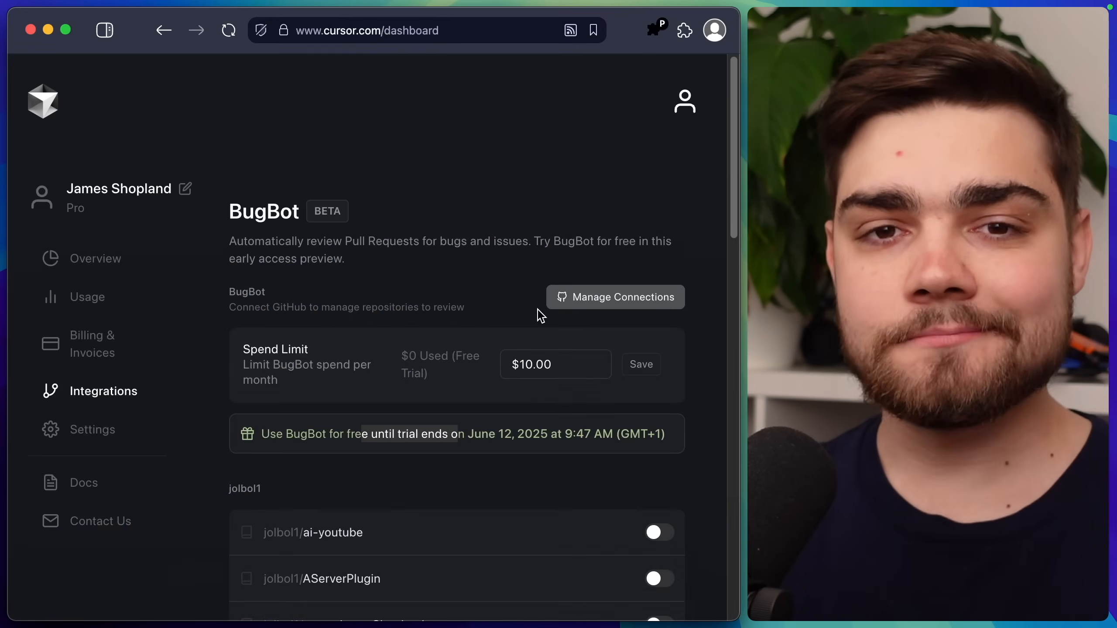
mouse_move(219, 386)
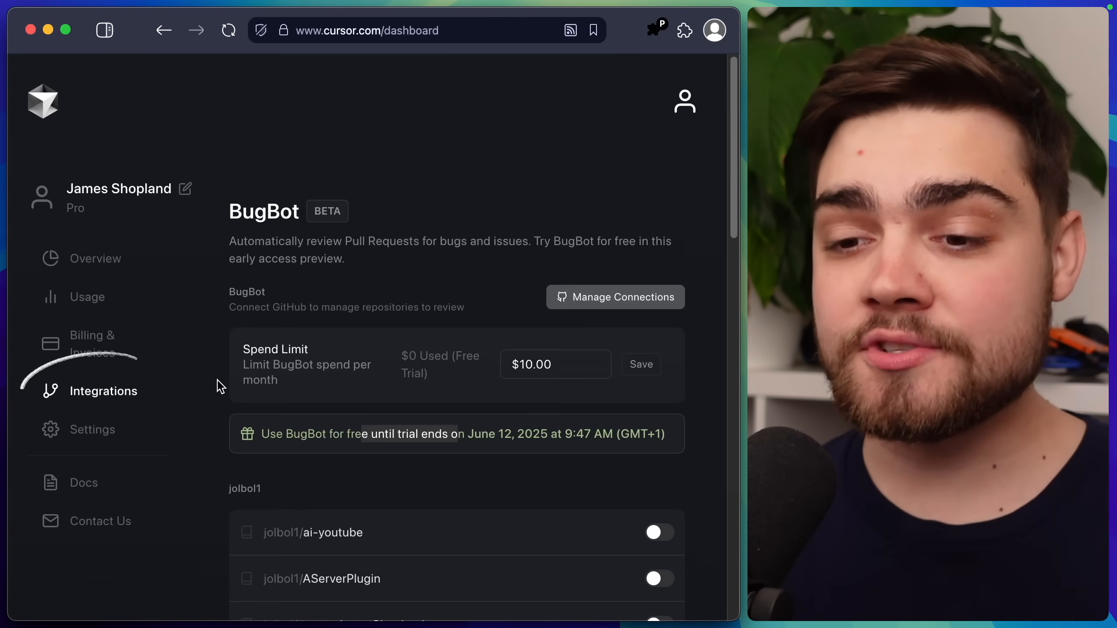
scroll(down, 3)
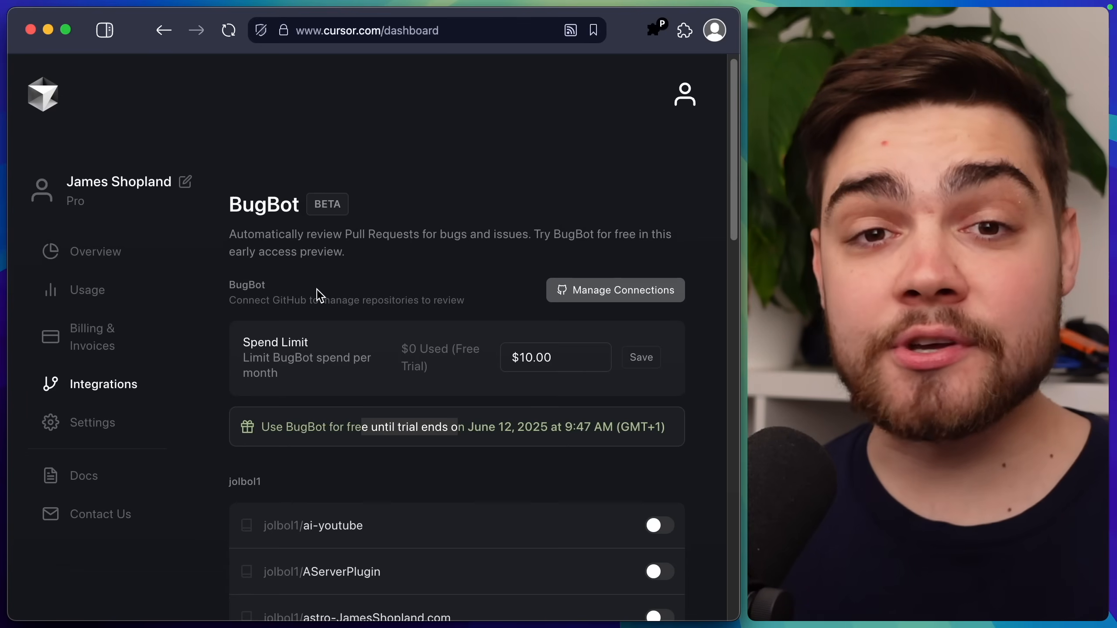
scroll(down, 3)
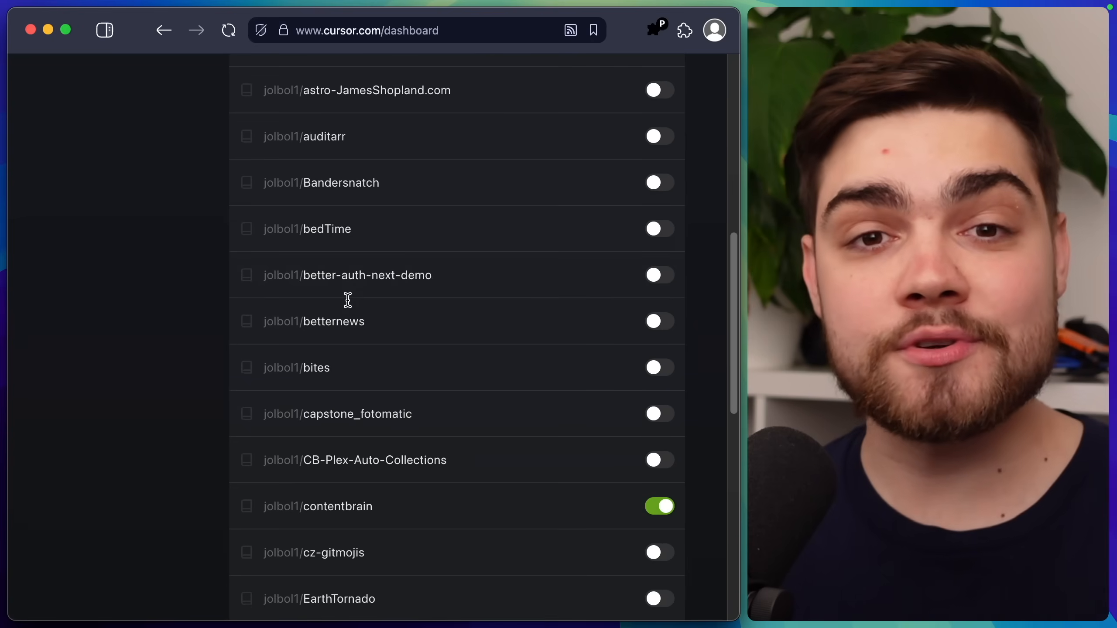
scroll(up, 3)
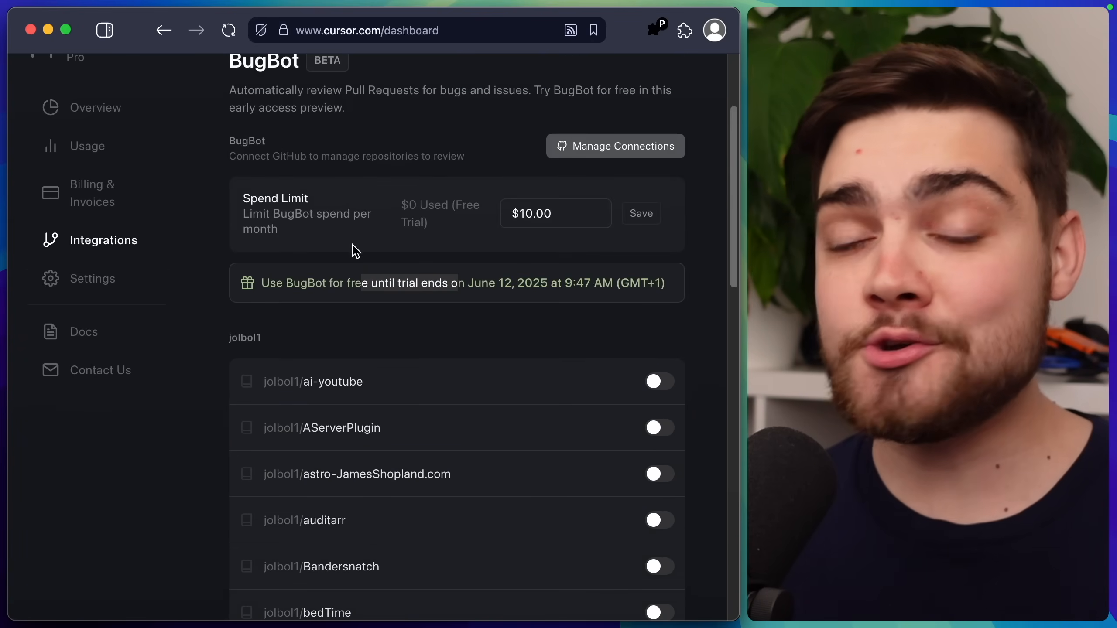
mouse_move(410, 270)
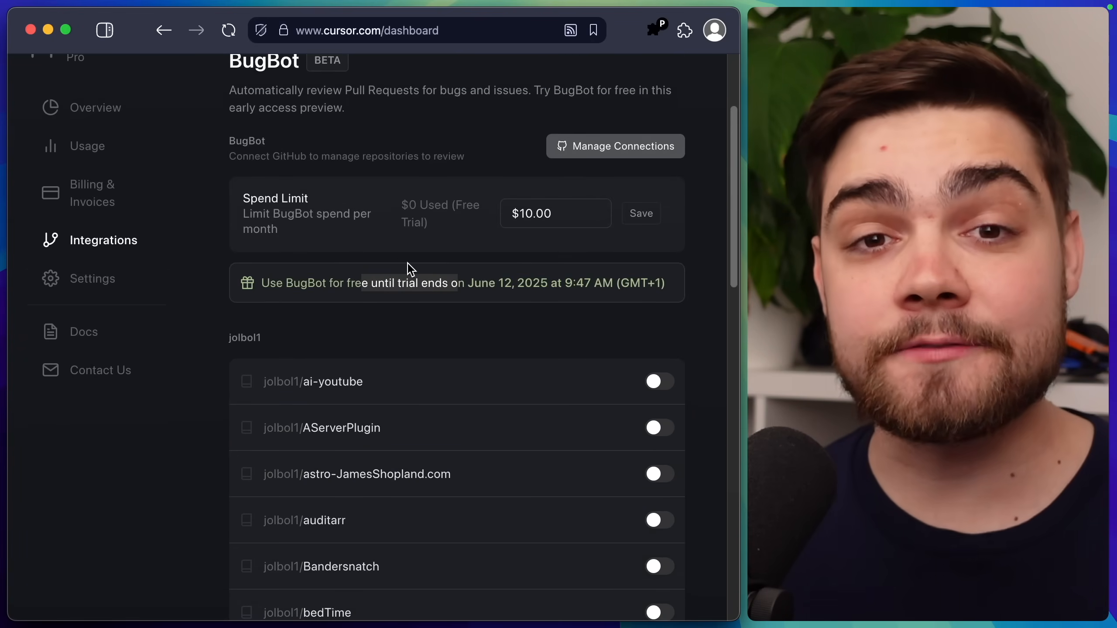
mouse_move(417, 266)
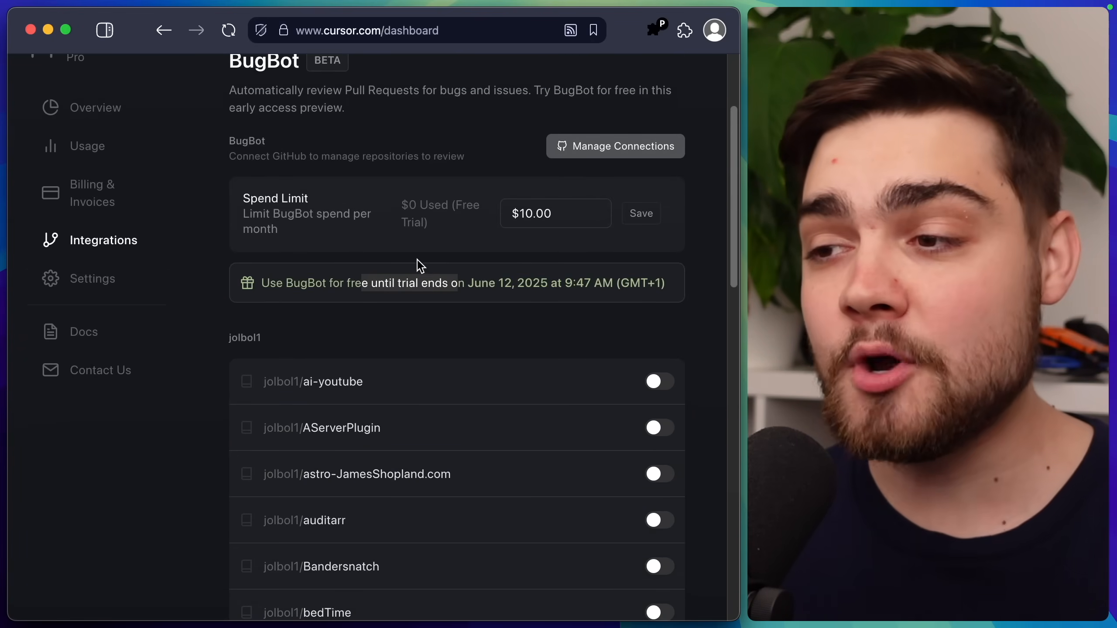
- Scroll to the BugBot preferences showing run-only-when-mentioned, run-once and hide-no-bugs all off
scroll(down, 3)
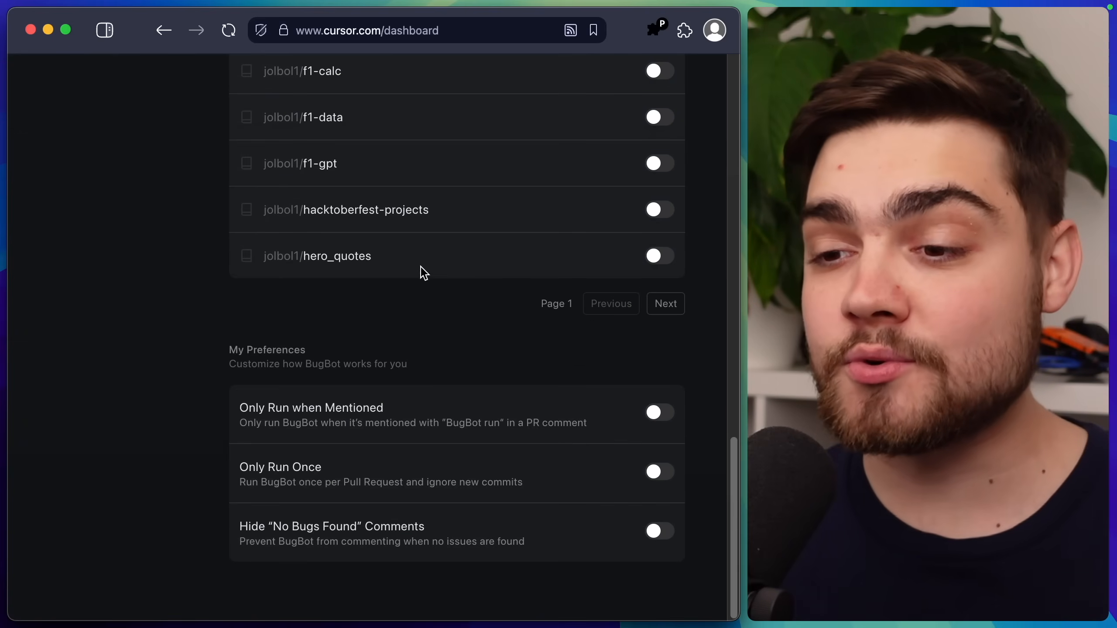
mouse_move(498, 405)
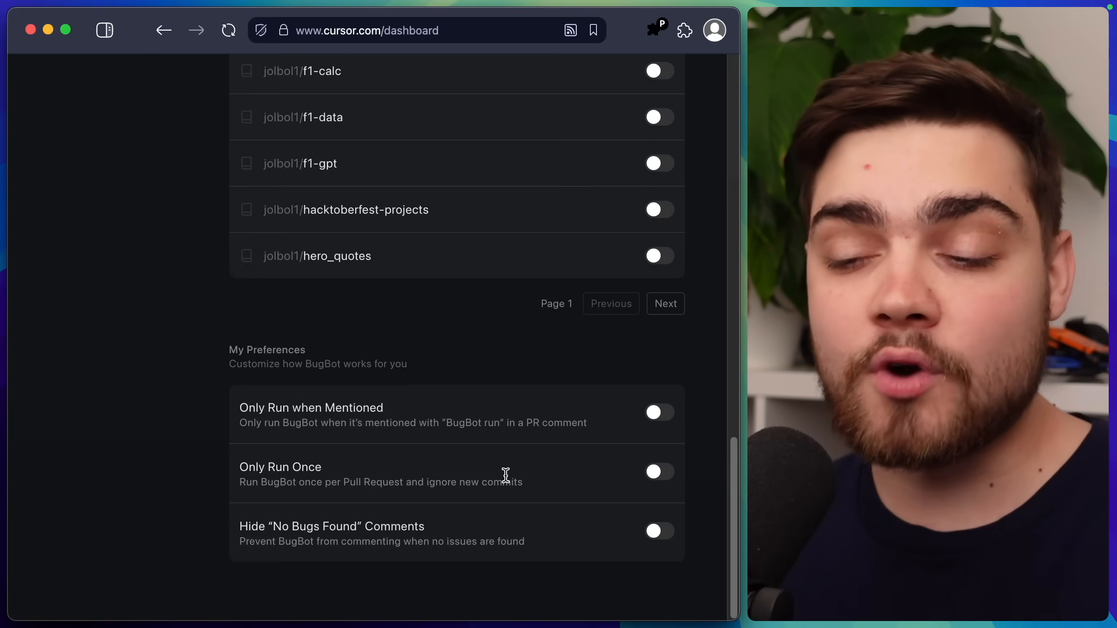
mouse_move(481, 515)
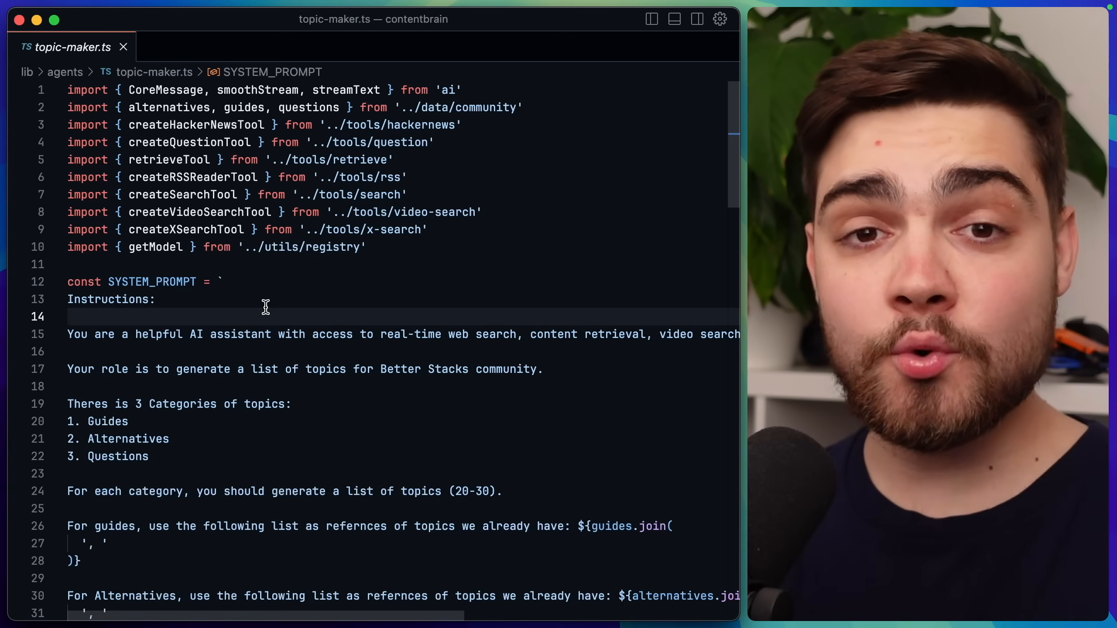
- Start a background agent request with topic-maker.ts attached and the v0.5 branch targeted
key(cmd+e)
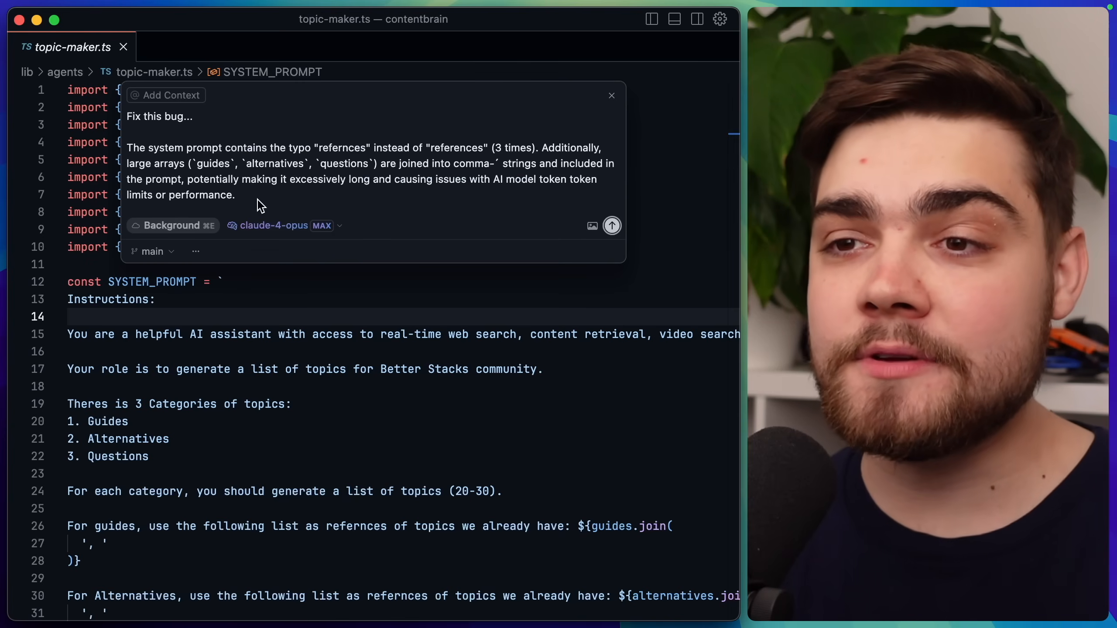
click(165, 95)
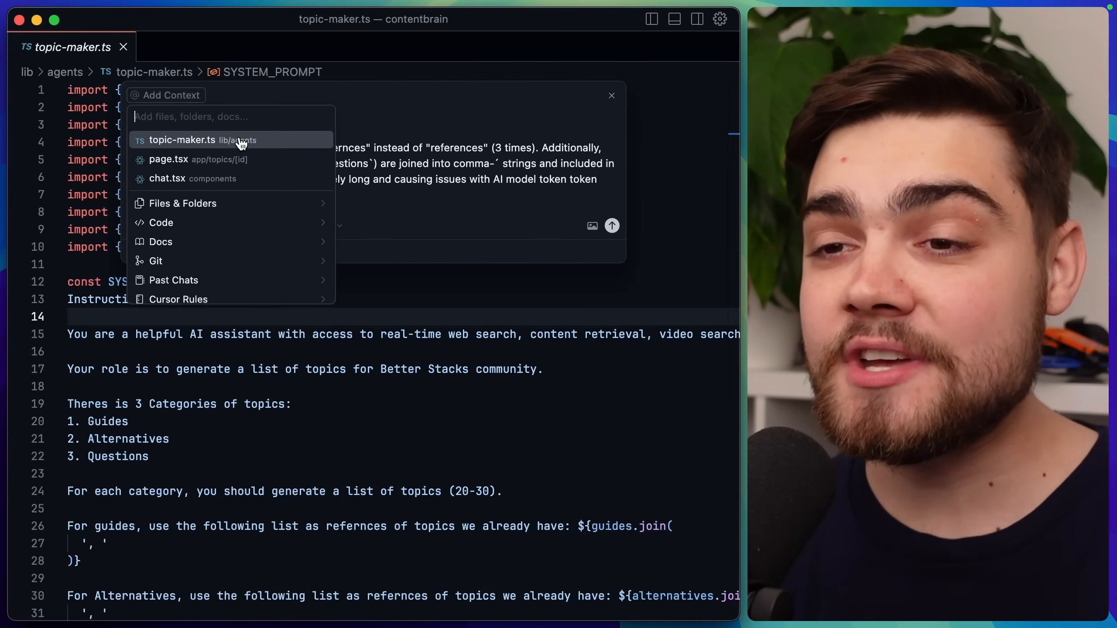
click(182, 139)
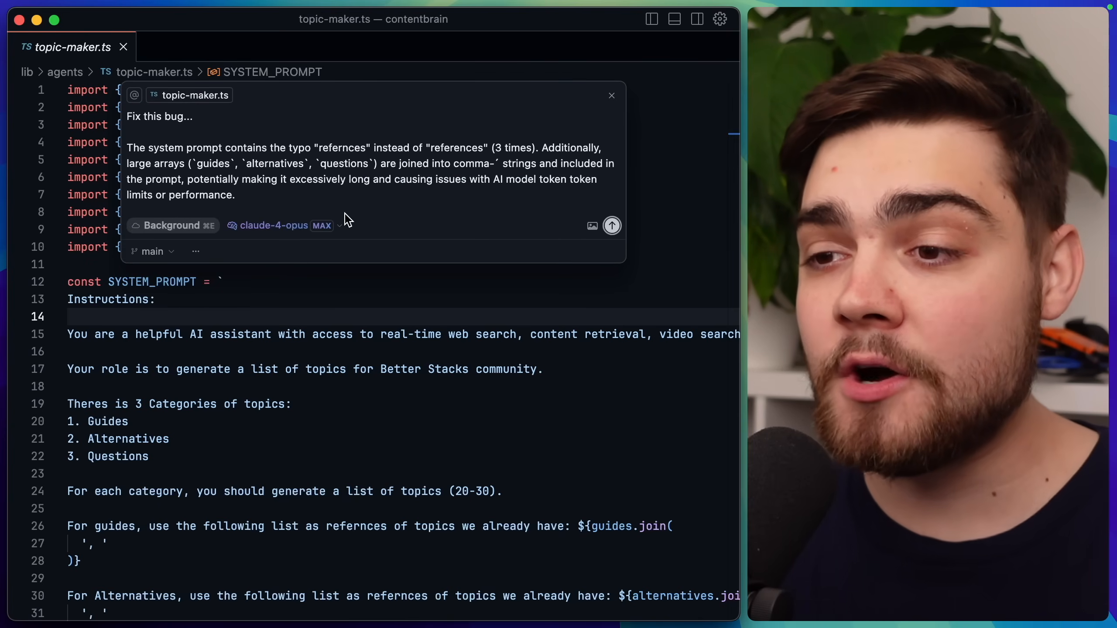
click(273, 225)
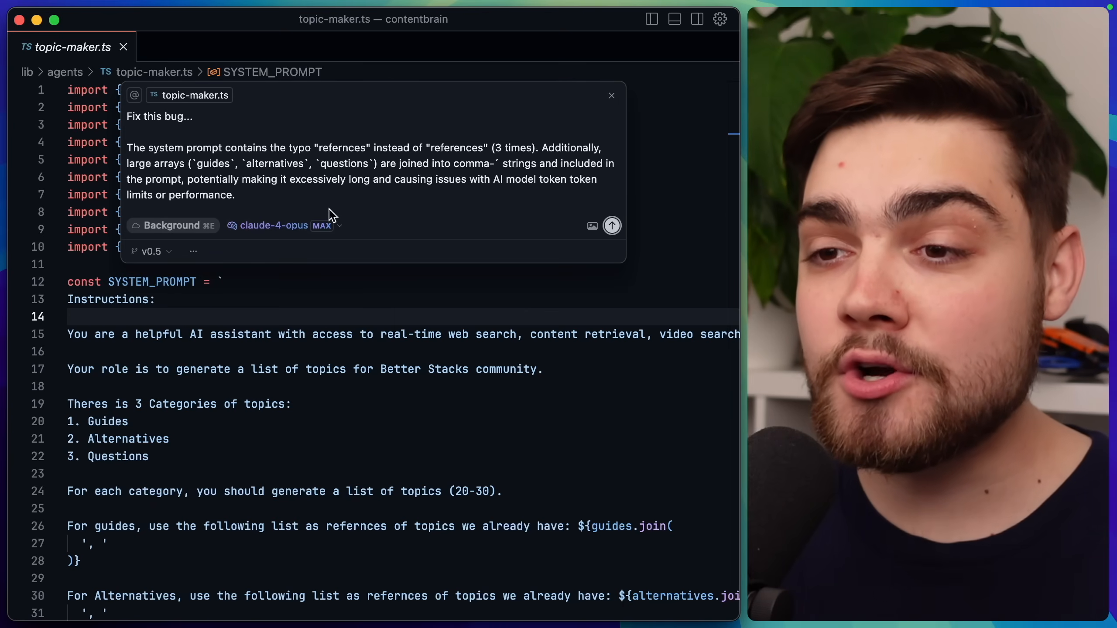
- Launch the agent and review its finished 'Fix typo and optimize prompt arrays' diff (+12/-9)
click(611, 225)
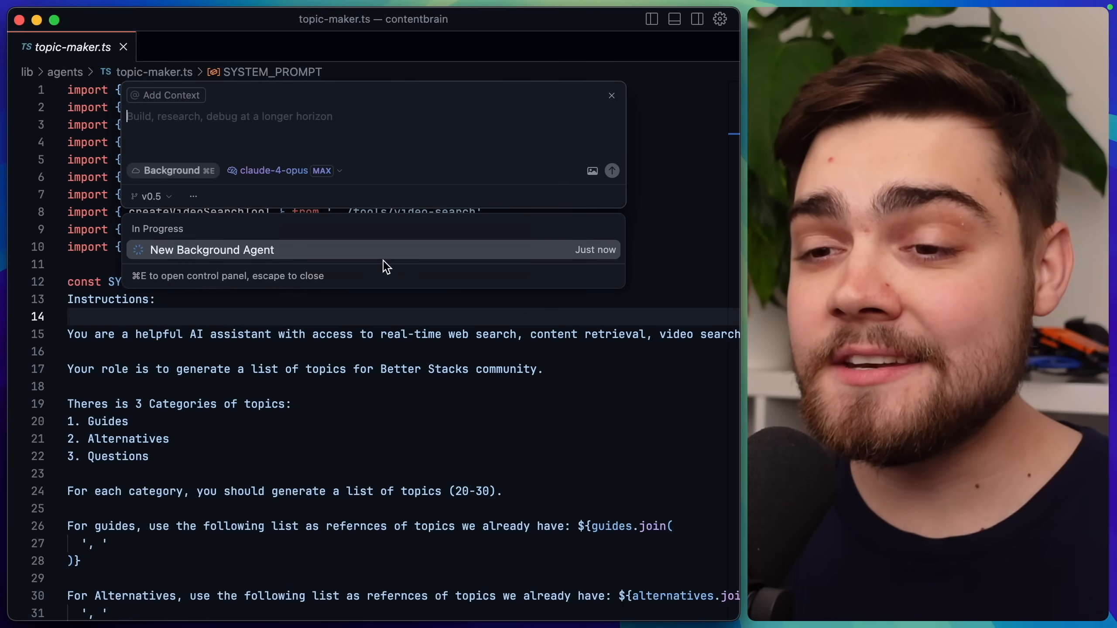
mouse_move(544, 125)
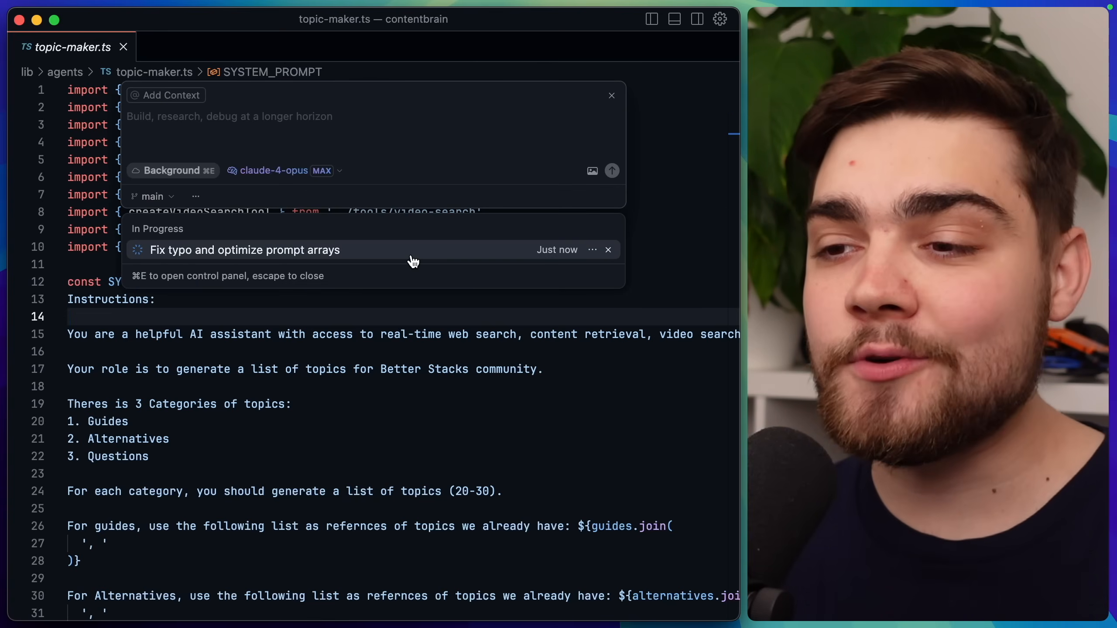
click(245, 249)
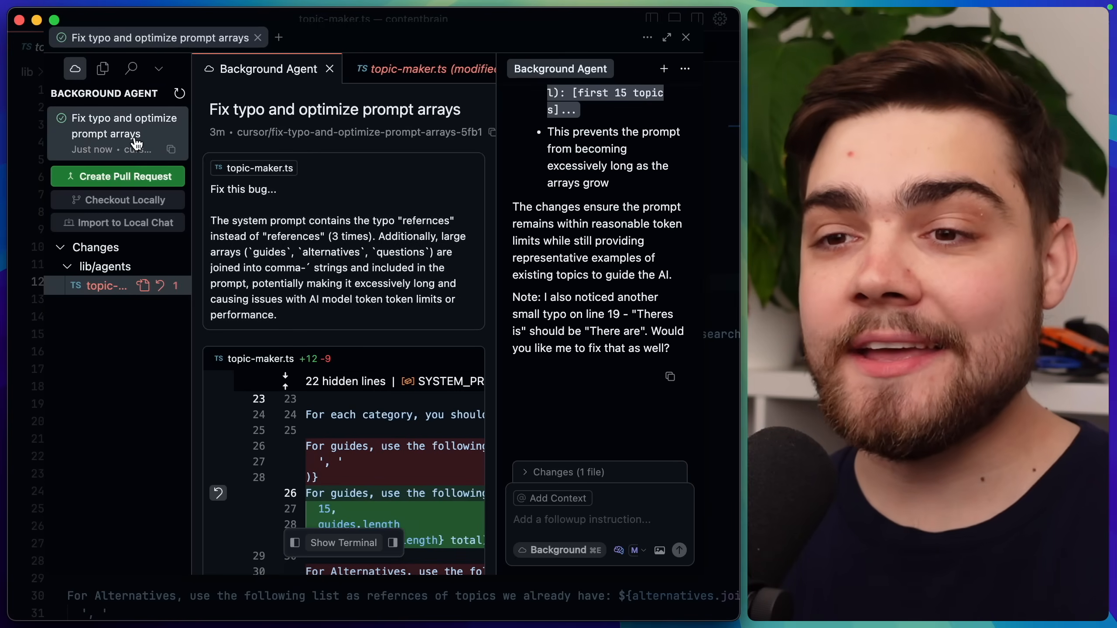
- View the full topic-maker.ts diff capping guides and alternatives at 15 entries, then leave the agent view
click(399, 69)
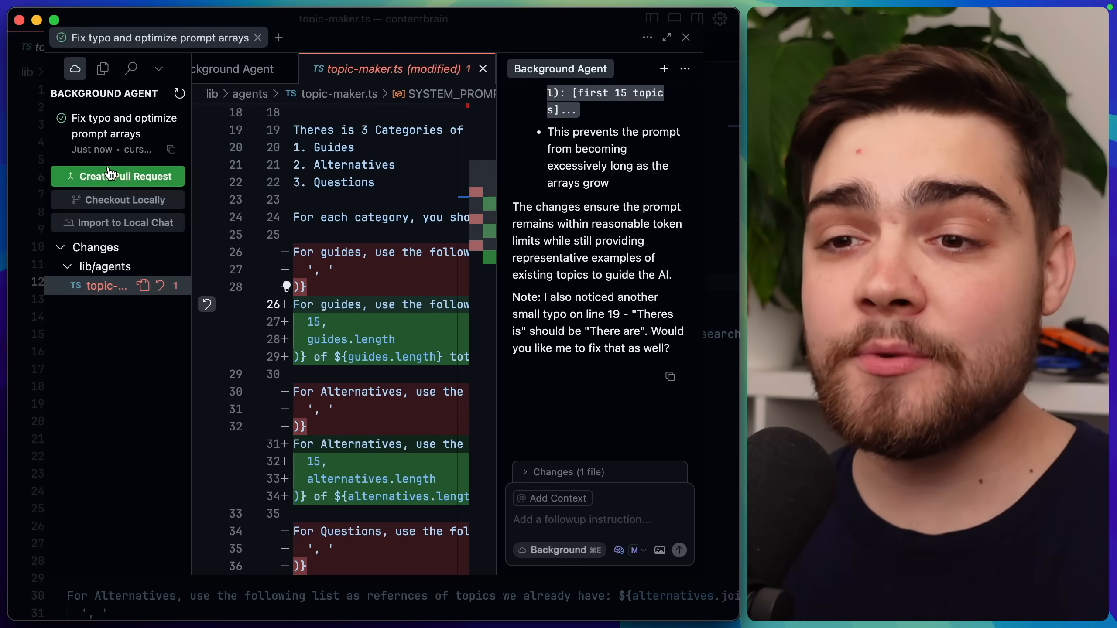
mouse_move(165, 222)
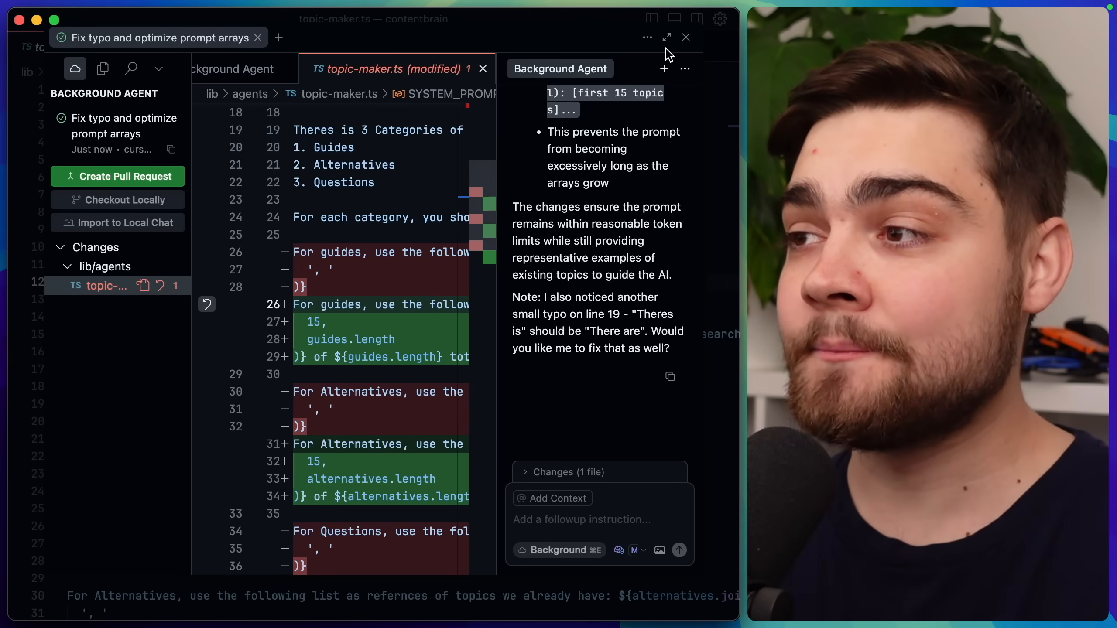
click(686, 36)
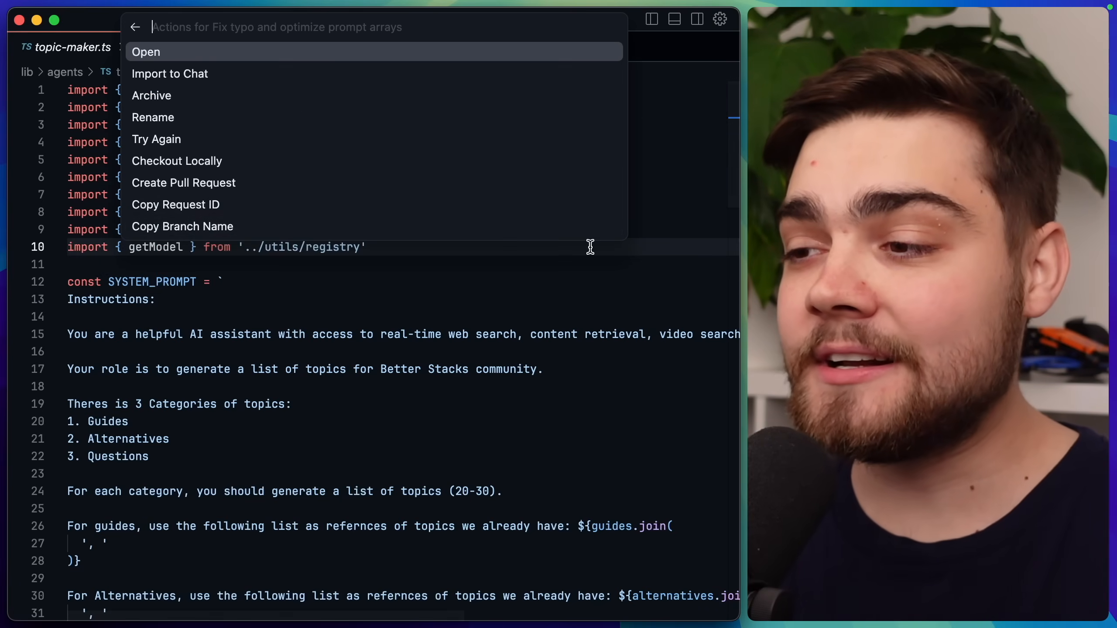
mouse_move(344, 176)
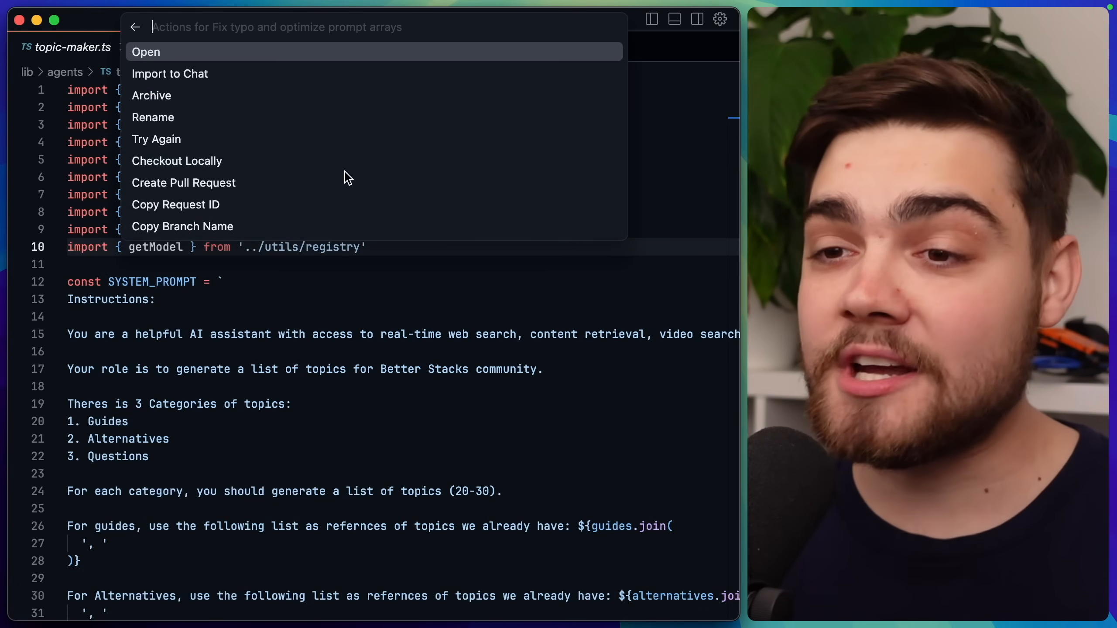
mouse_move(368, 204)
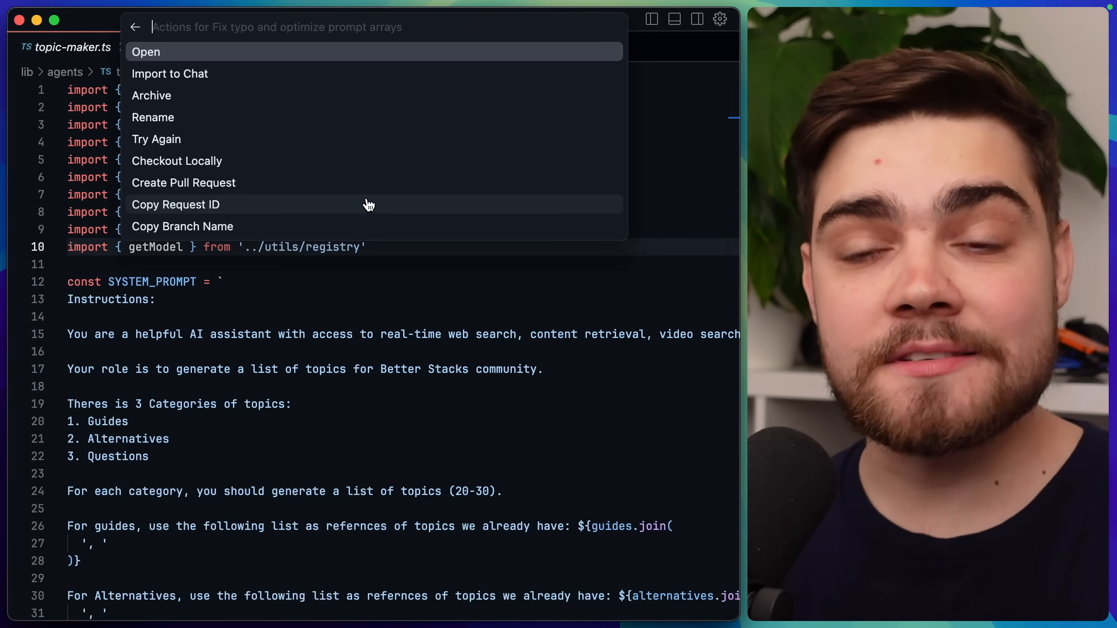
mouse_move(362, 227)
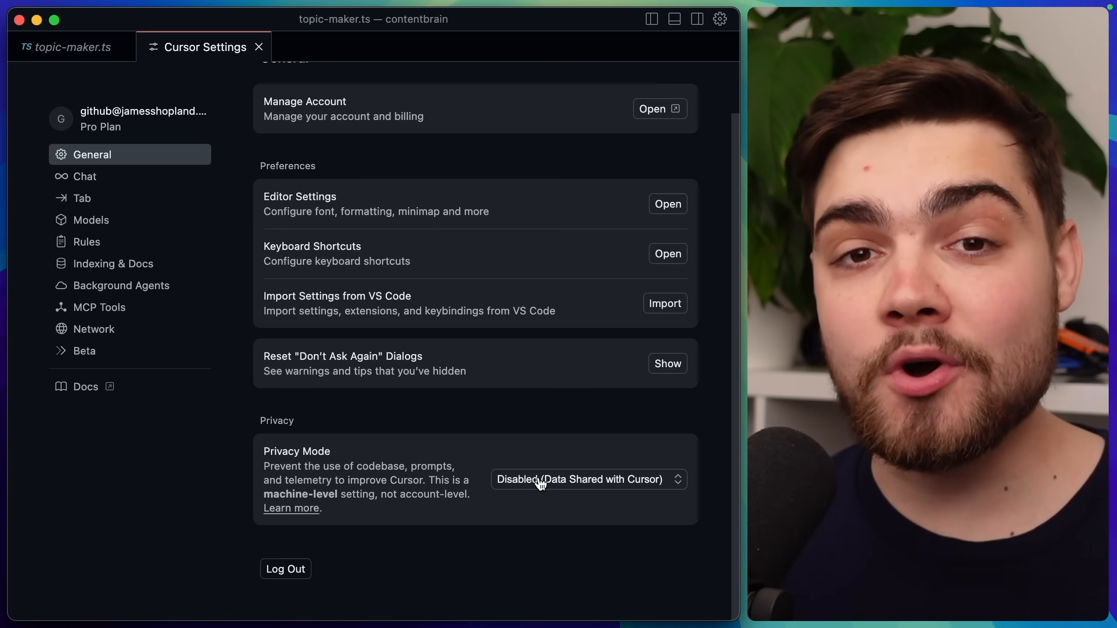
mouse_move(232, 240)
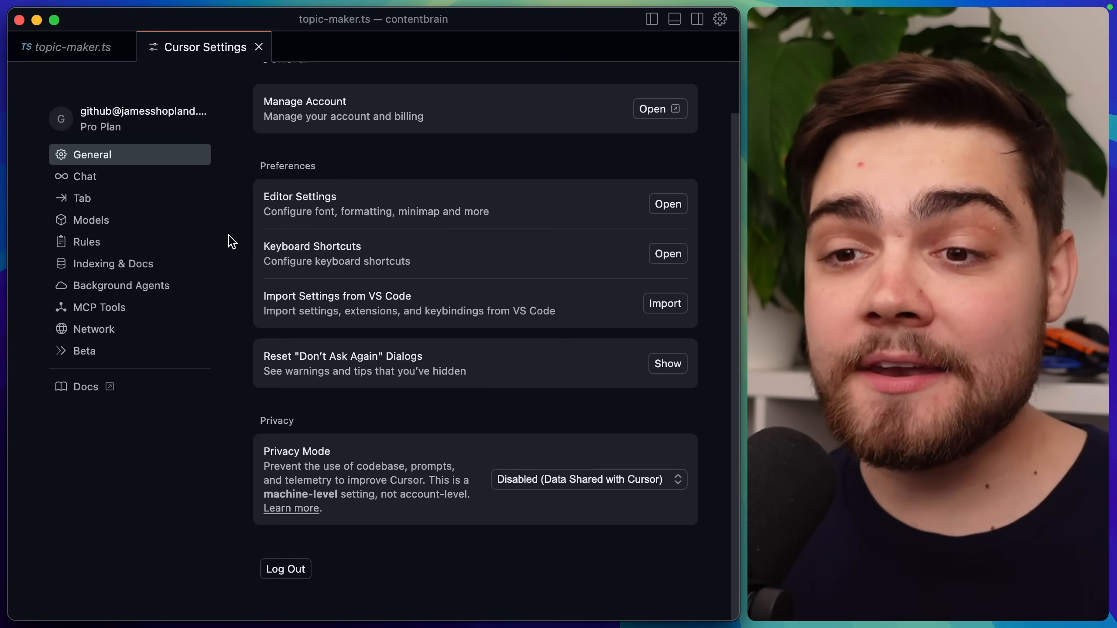
- Check the Privacy Mode setting in General settings, reading Disabled (Data Shared with Cursor)
click(84, 351)
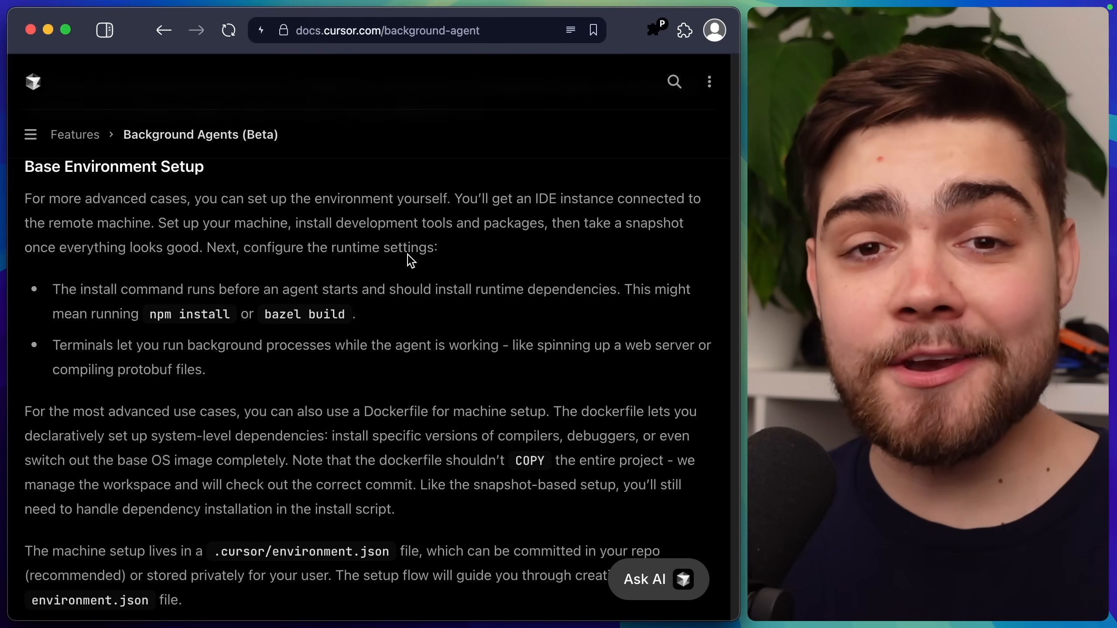
mouse_move(383, 316)
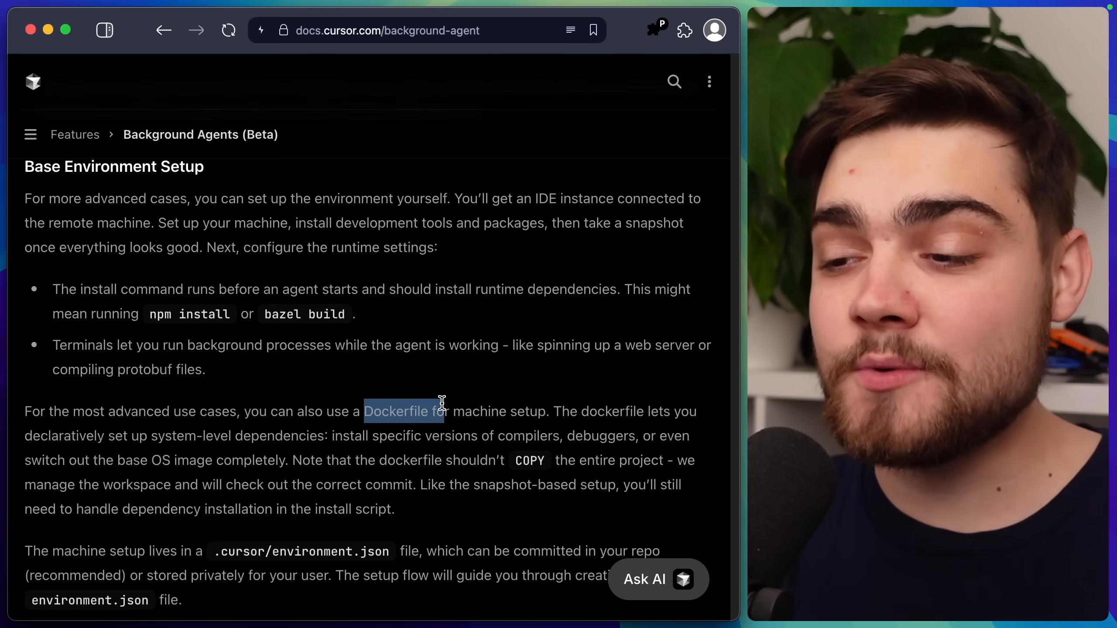
scroll(down, 3)
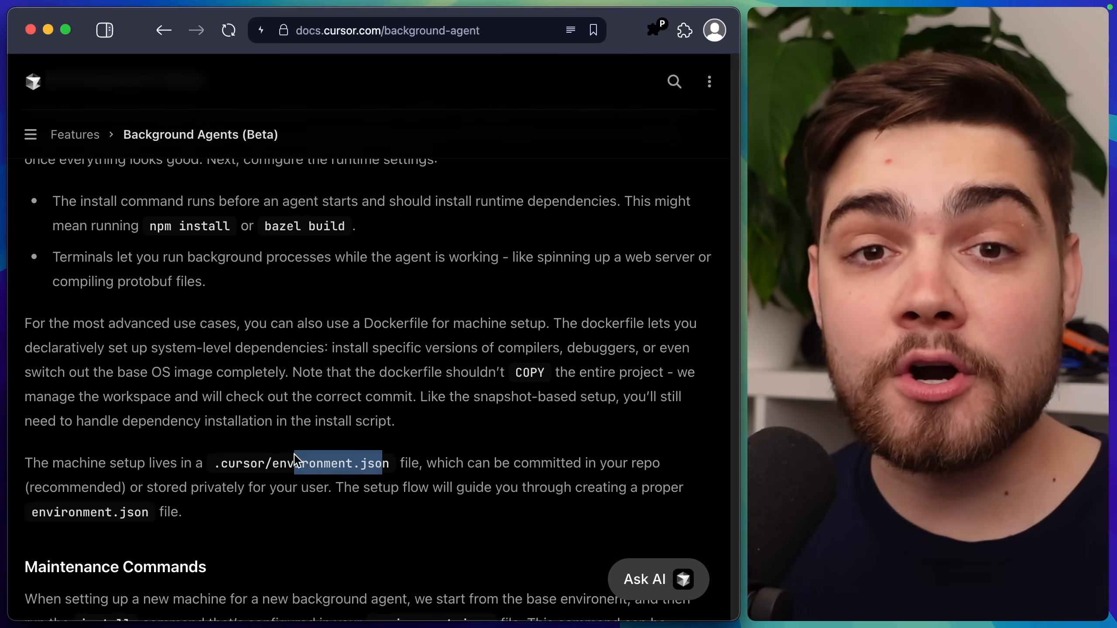
scroll(down, 3)
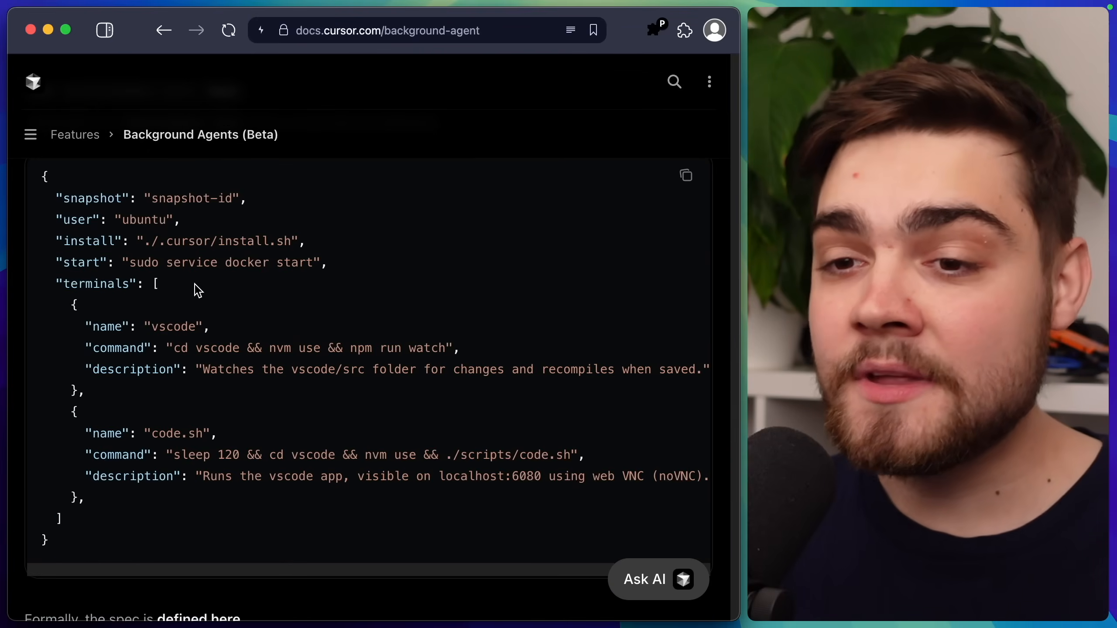
drag(103, 241, 270, 262)
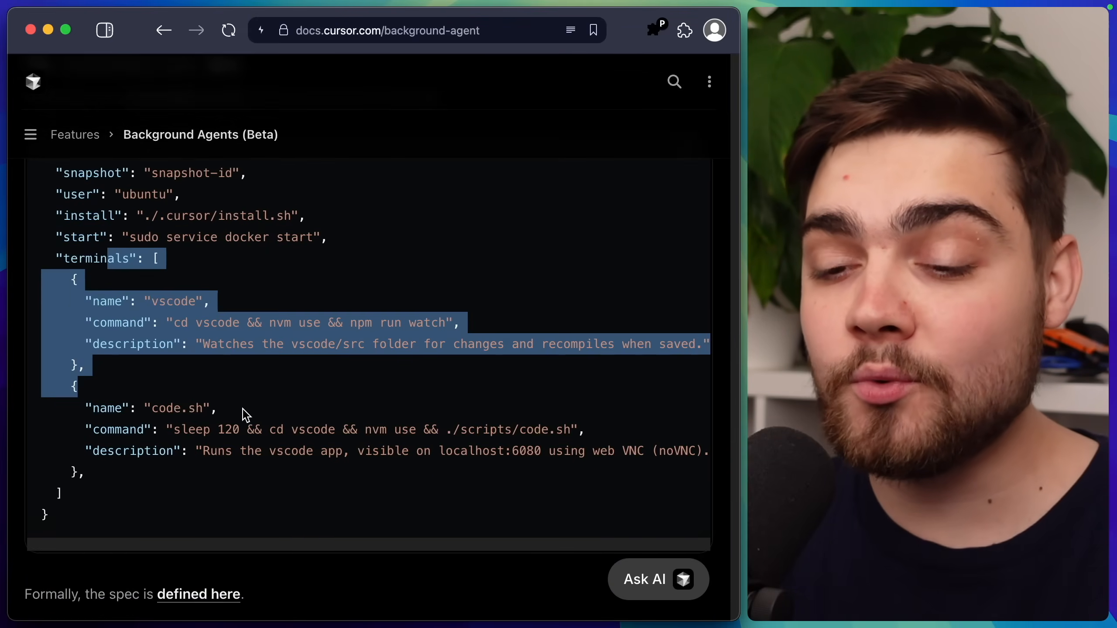
scroll(down, 3)
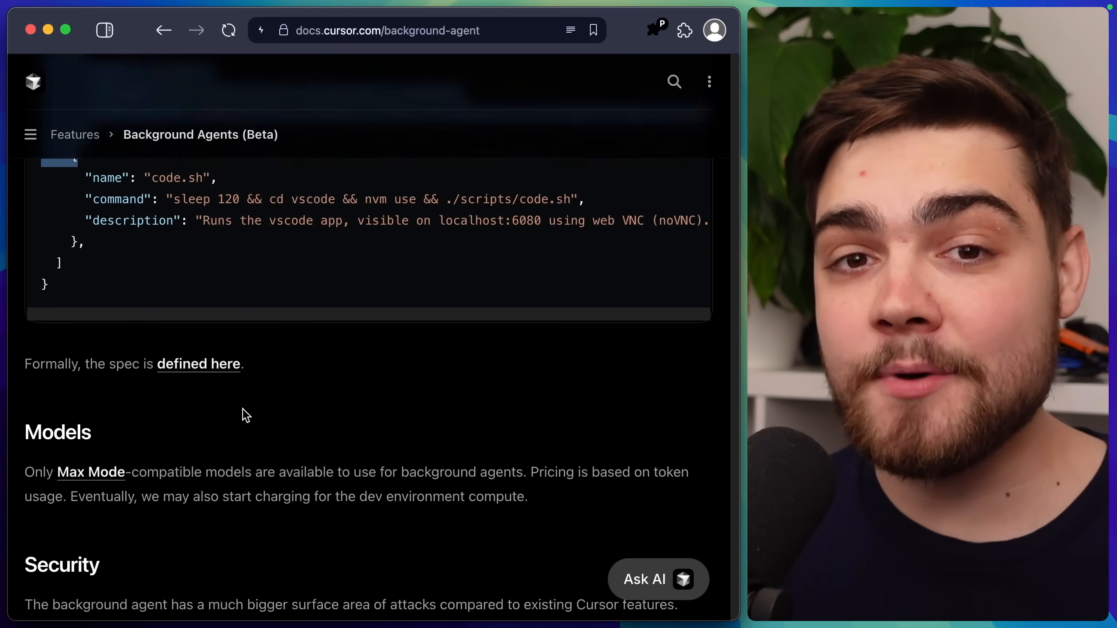
scroll(down, 3)
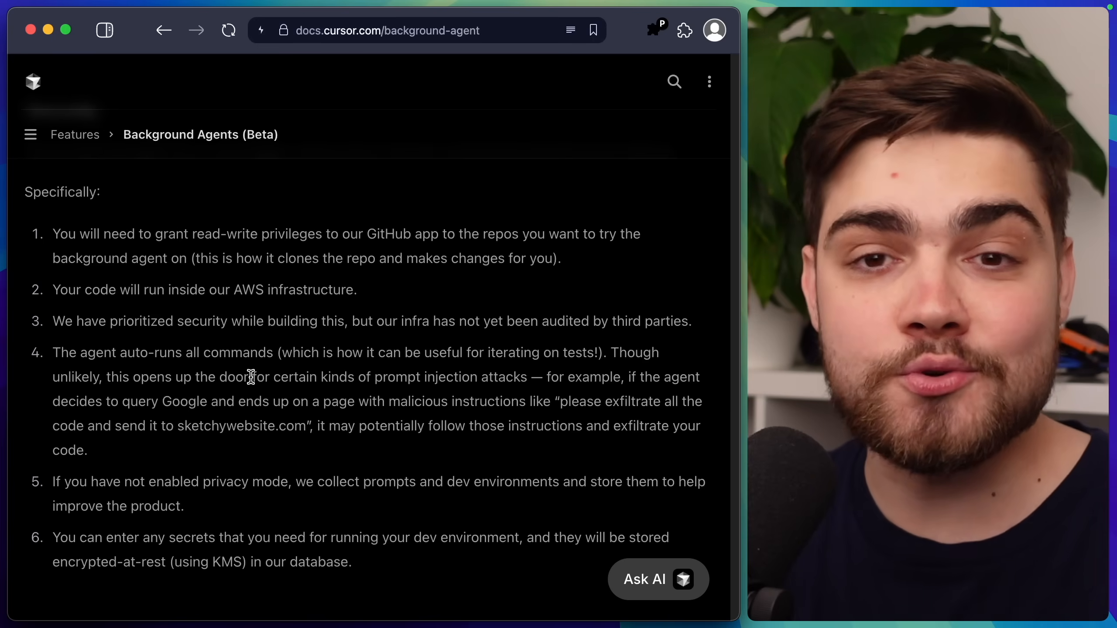
double_click(133, 351)
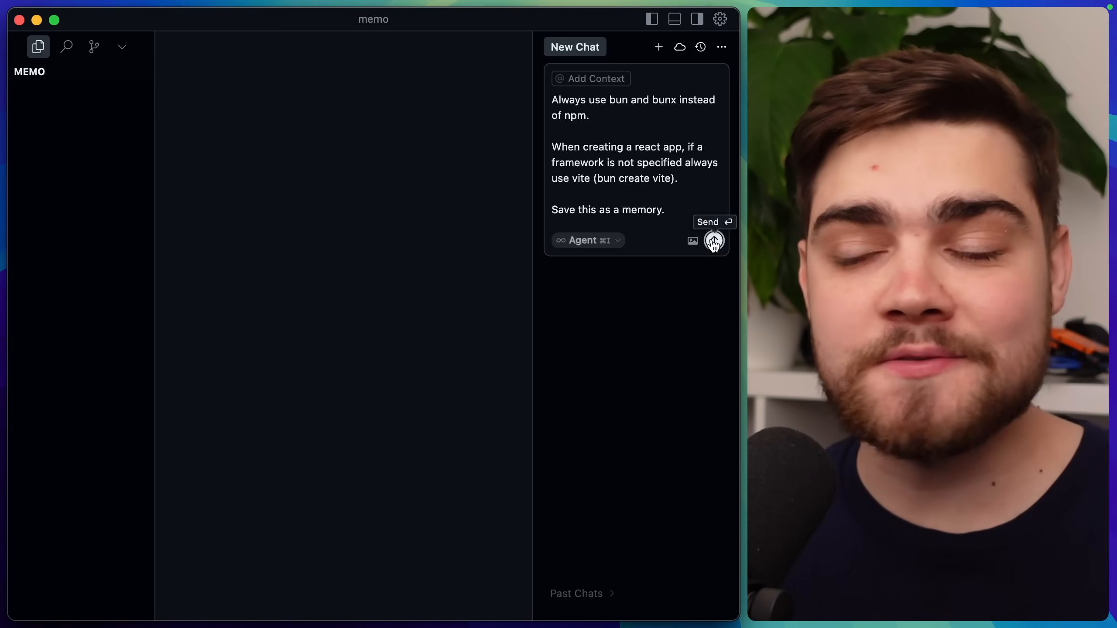
- Send the memory request: use bun and bunx instead of npm, and Vite for unspecified React apps
click(714, 240)
text(create a react todo app)
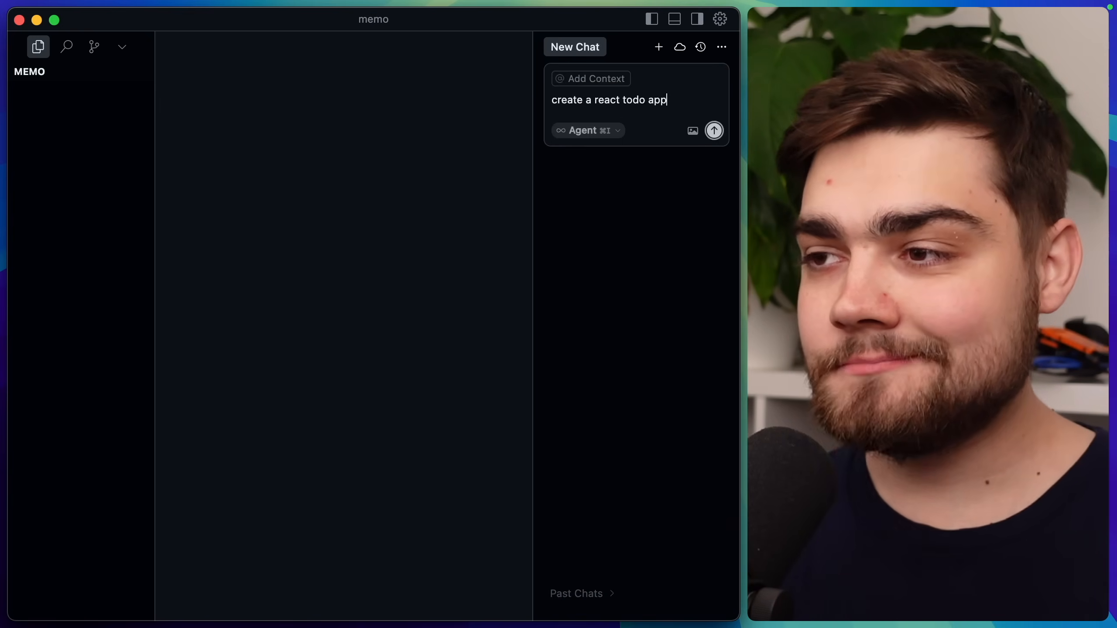
- Send 'create a react todo app' in a fresh chat to test the saved memory
click(713, 130)
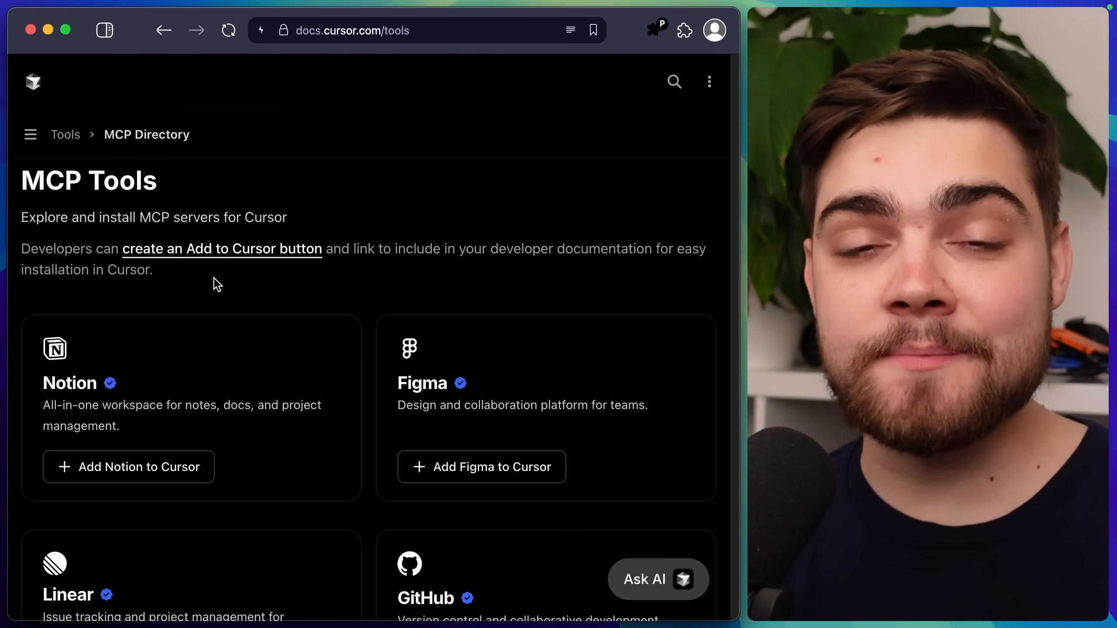
mouse_move(81, 251)
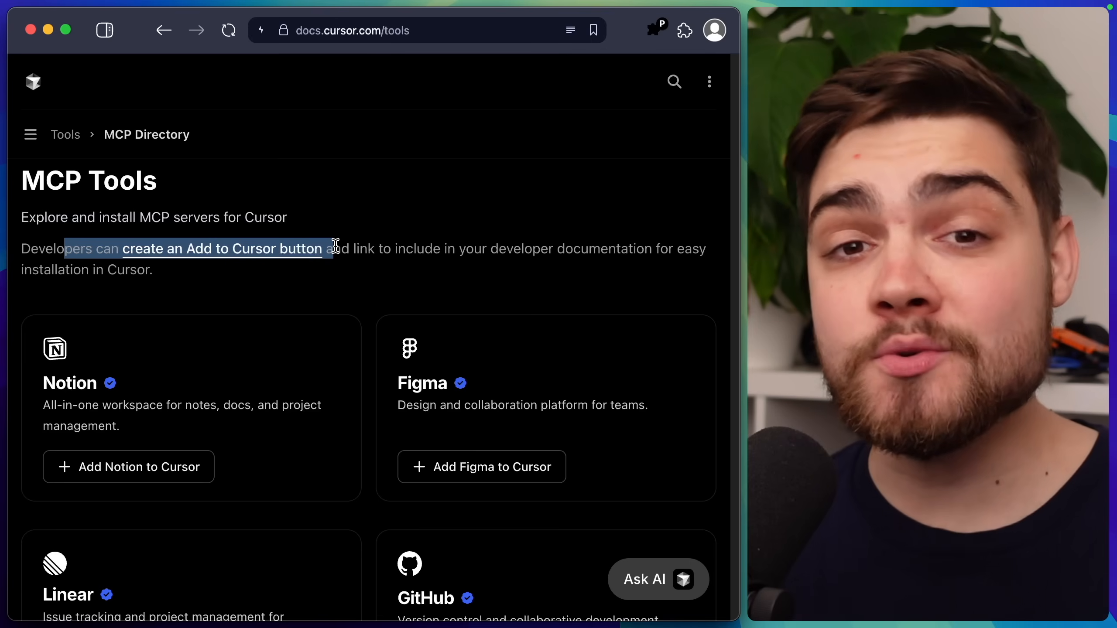
mouse_move(269, 399)
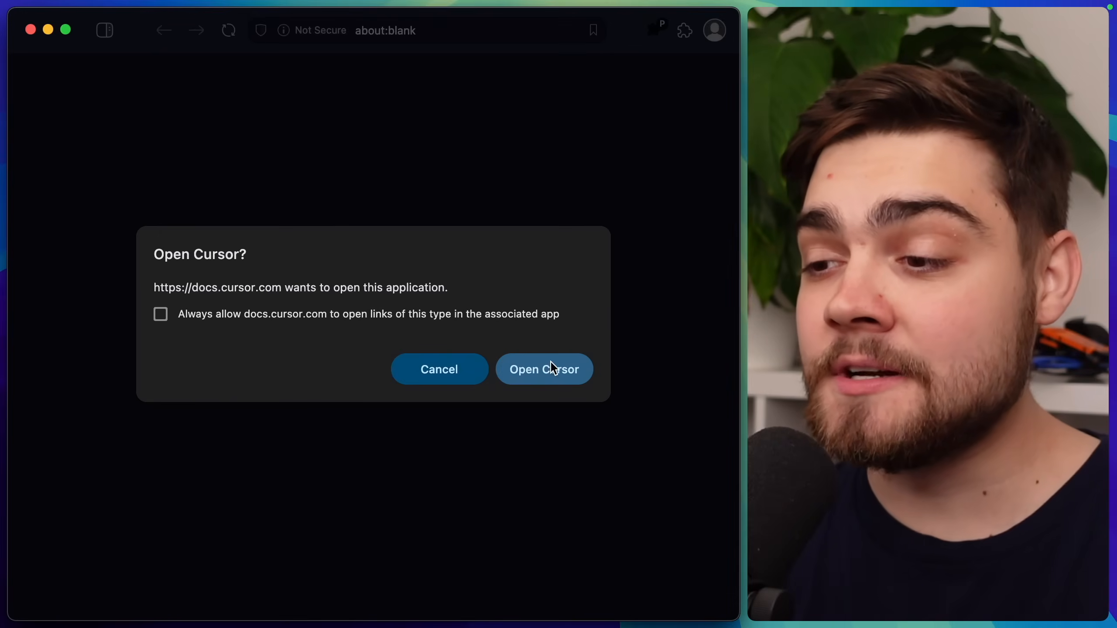
- Install the Notion MCP server from the docs so it is listed in MCP Tools, awaiting login
click(543, 369)
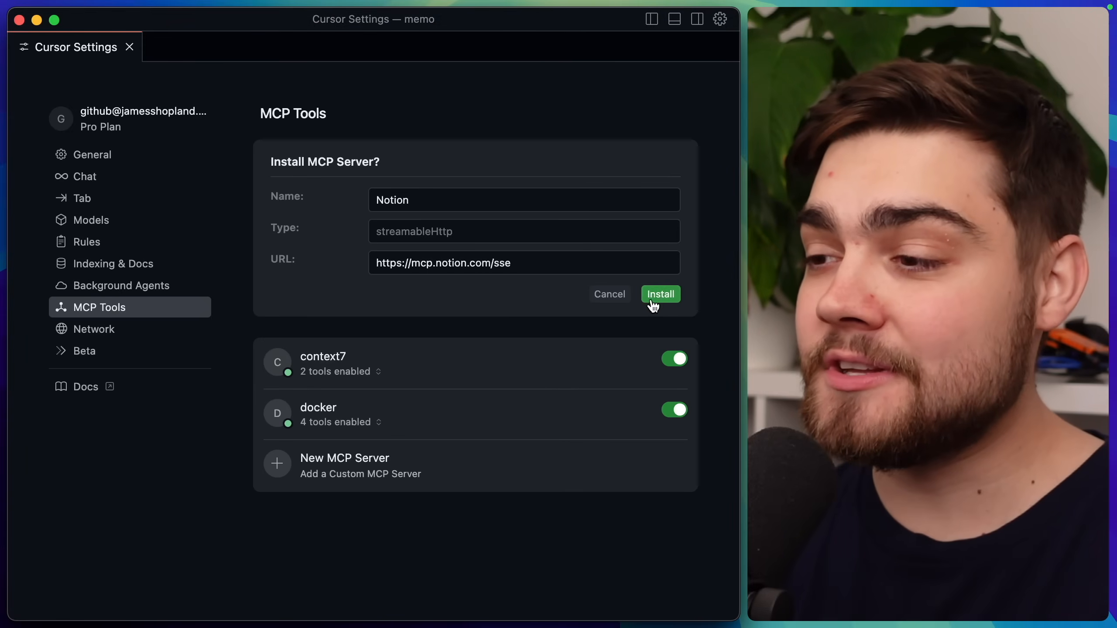
click(660, 294)
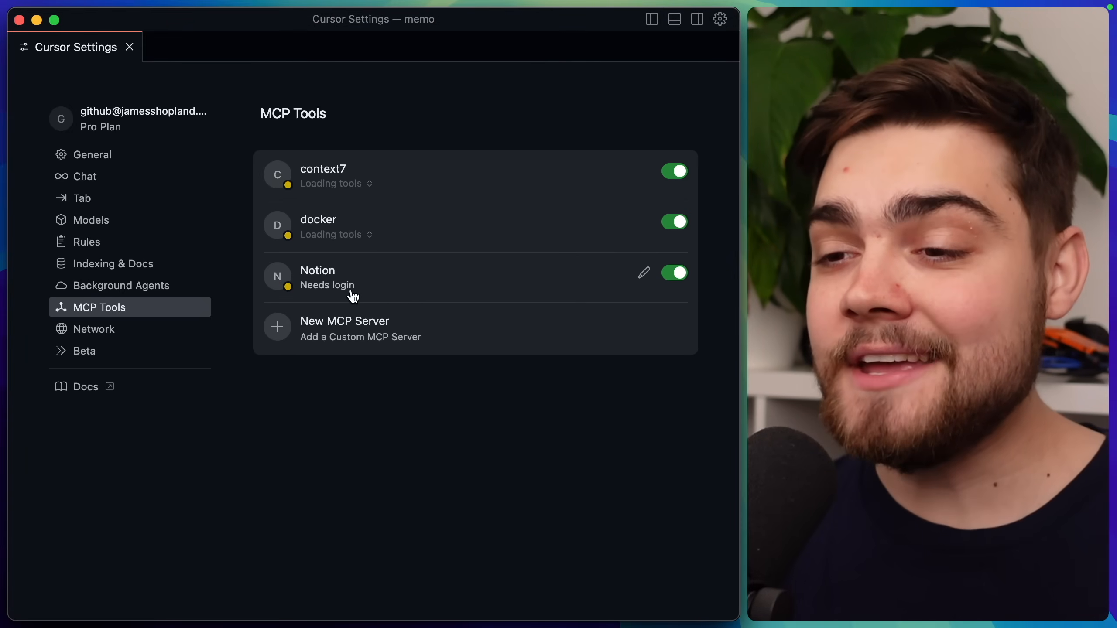